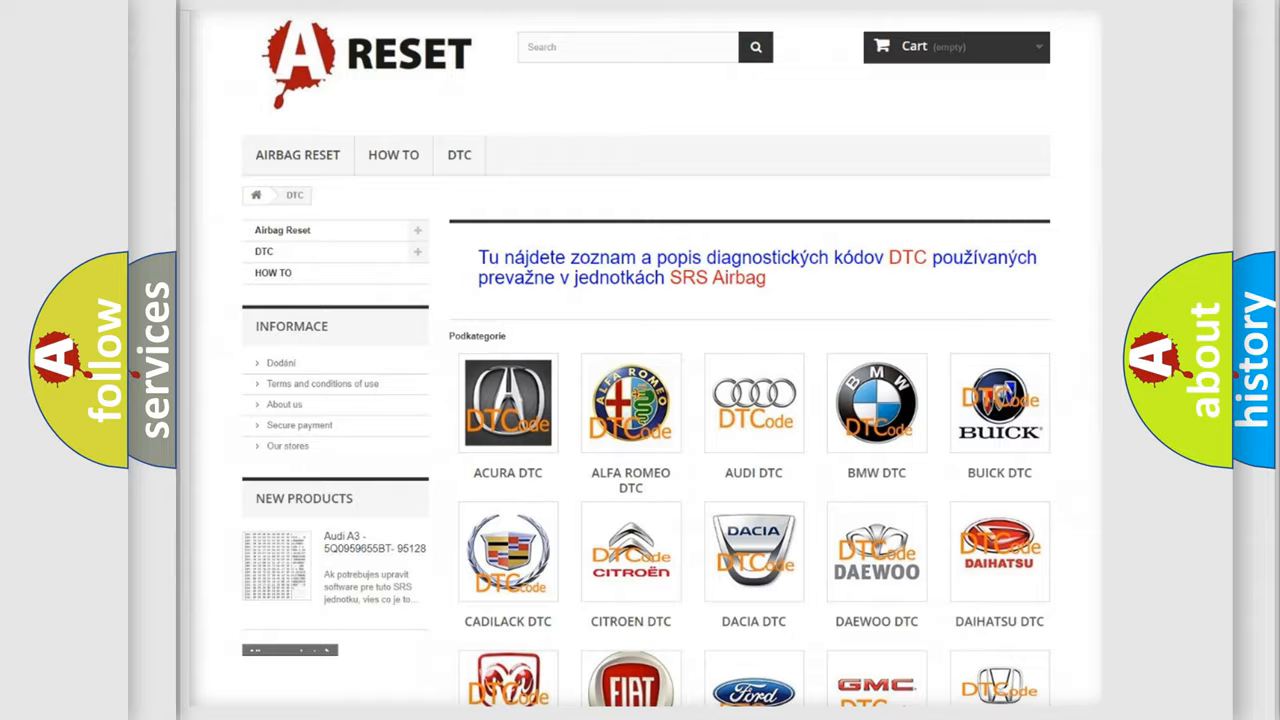
Scroll down the Jeep DTC page to browse its listed diagnostic codes
{"action": "scroll", "scroll_direction": "down", "scroll_amount": 3}
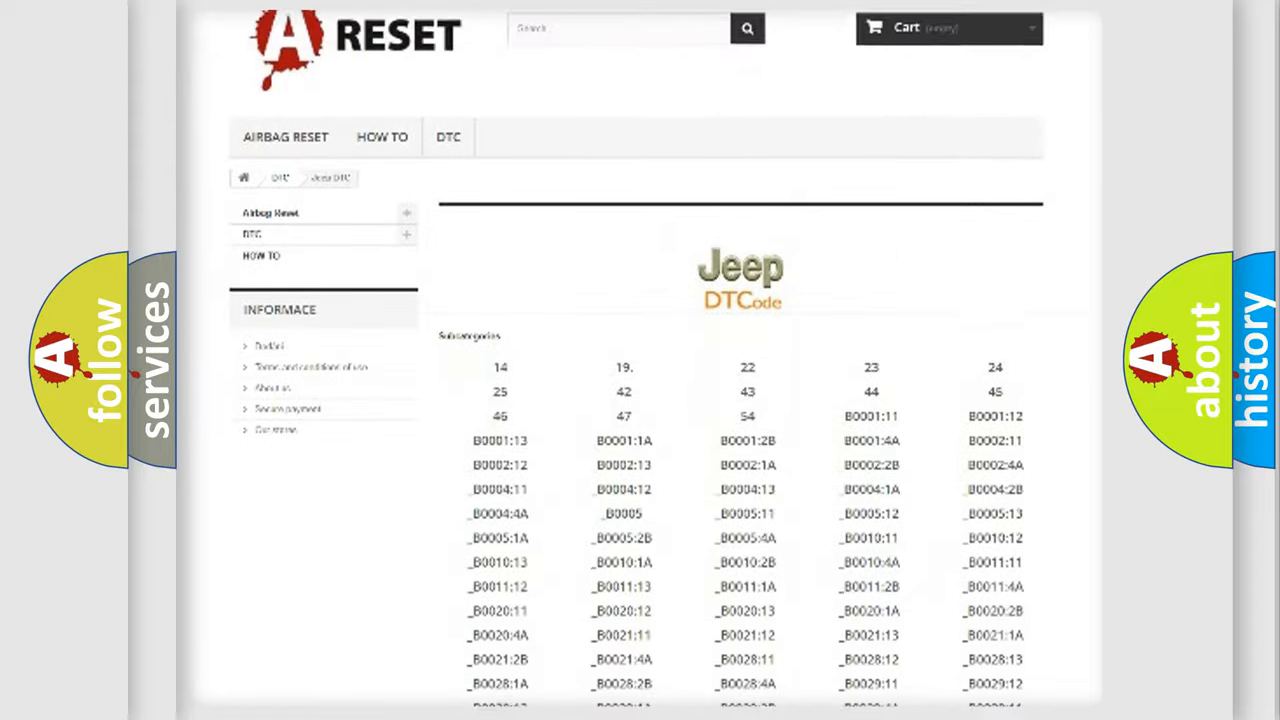
{"action": "scroll", "scroll_direction": "down", "scroll_amount": 3}
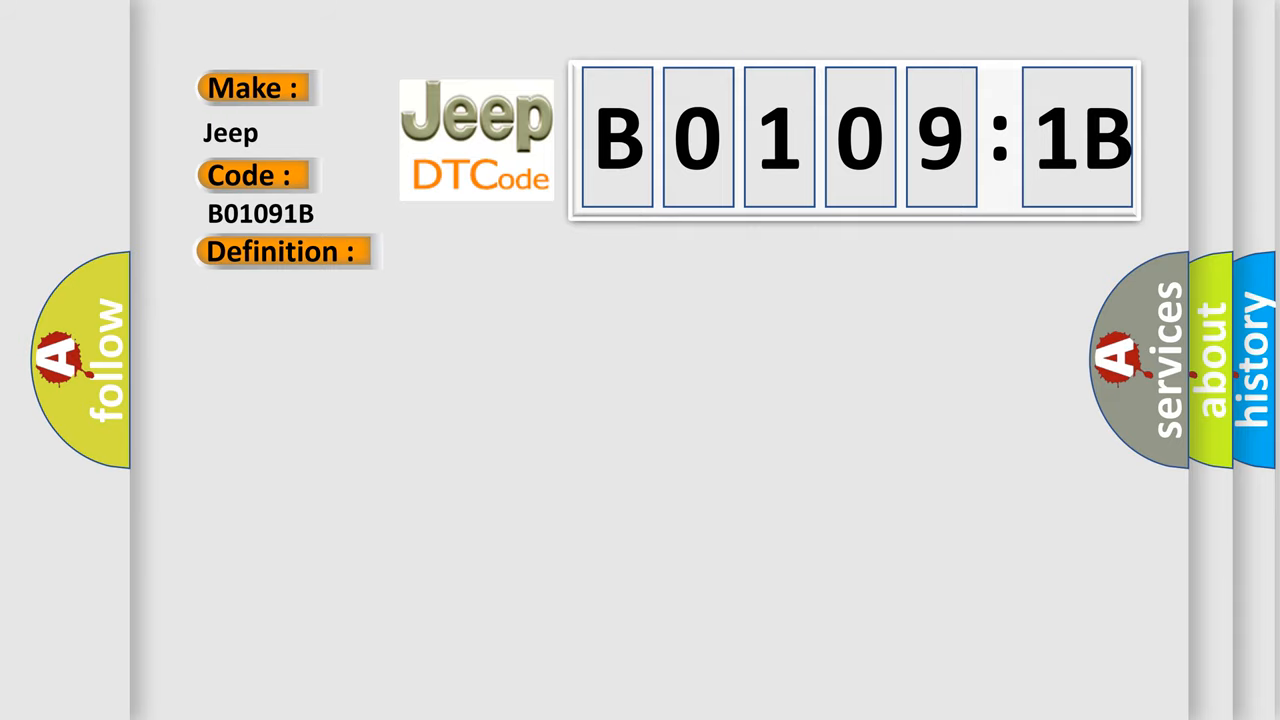
Reveal the full cold start emission airflow description for Jeep code B0109:1B
{"action": "left_click", "coordinate": [282, 252]}
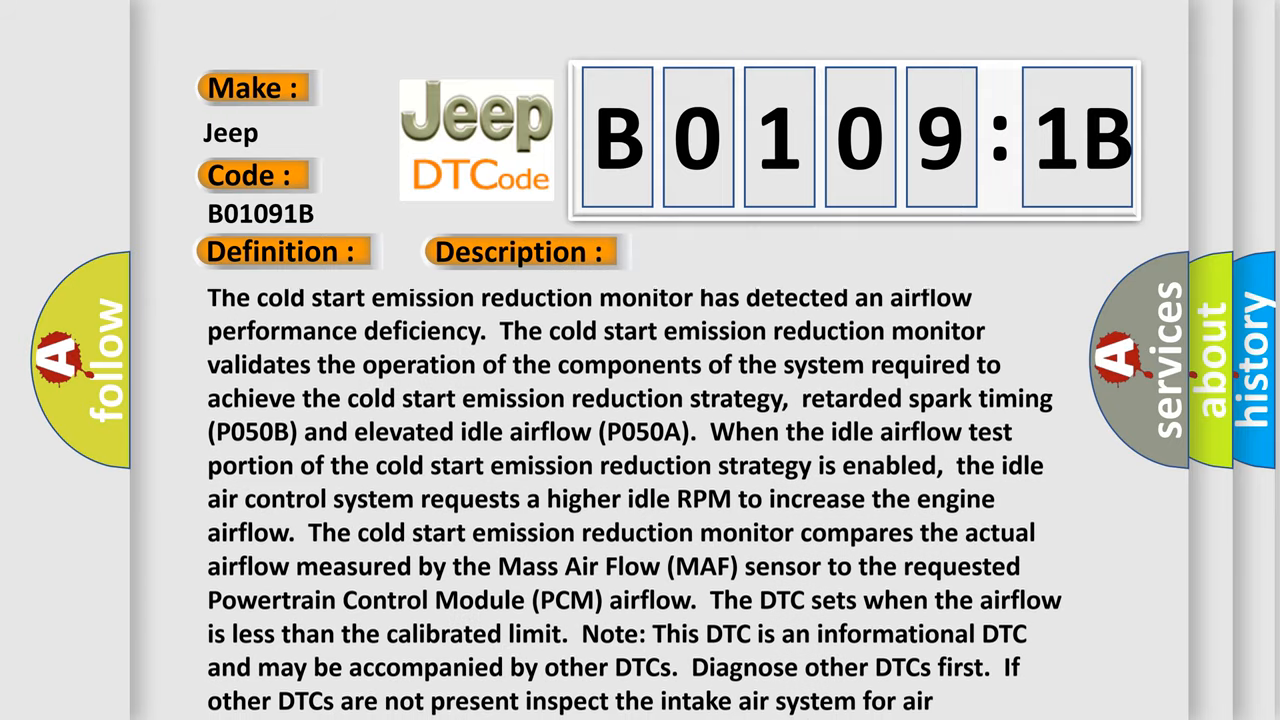